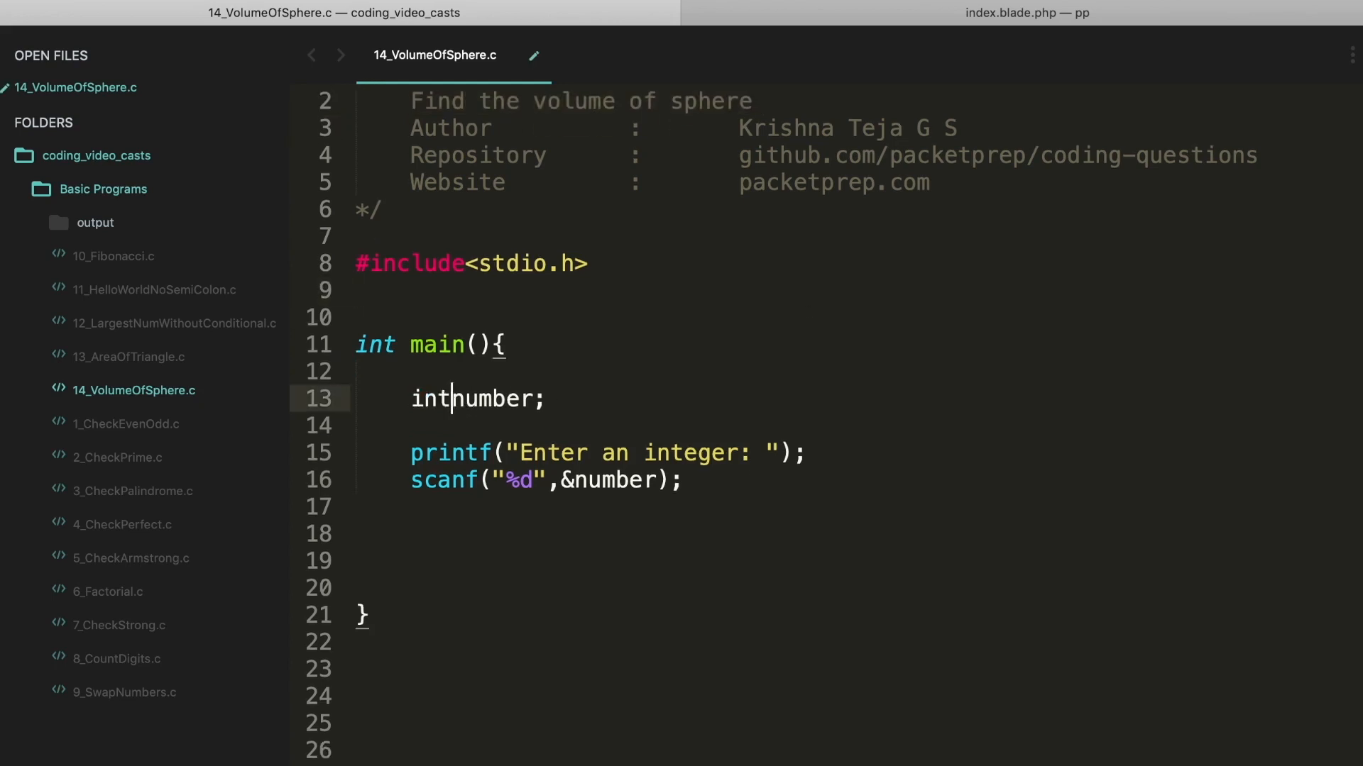
# Declare radius and volume as doubles in place of int number.
pyautogui.write('double')
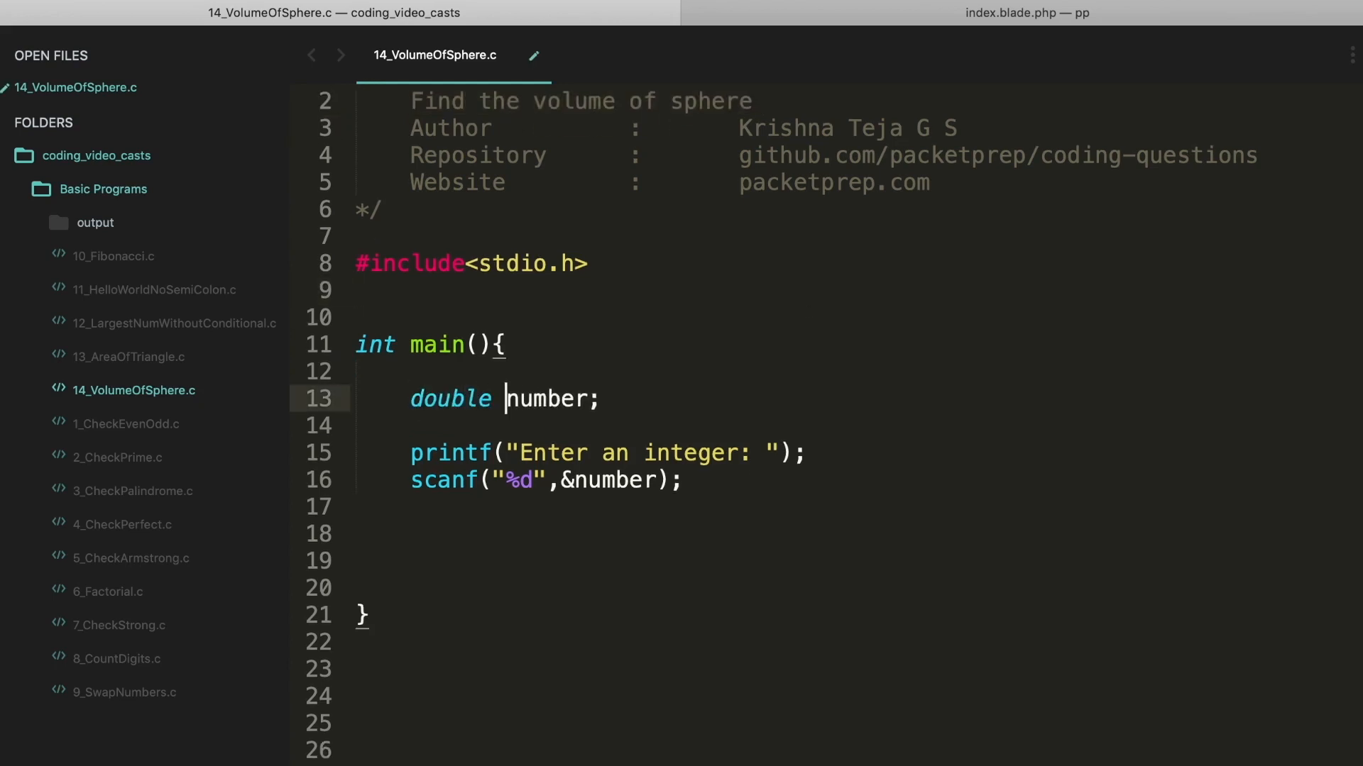
pyautogui.write('radius,')
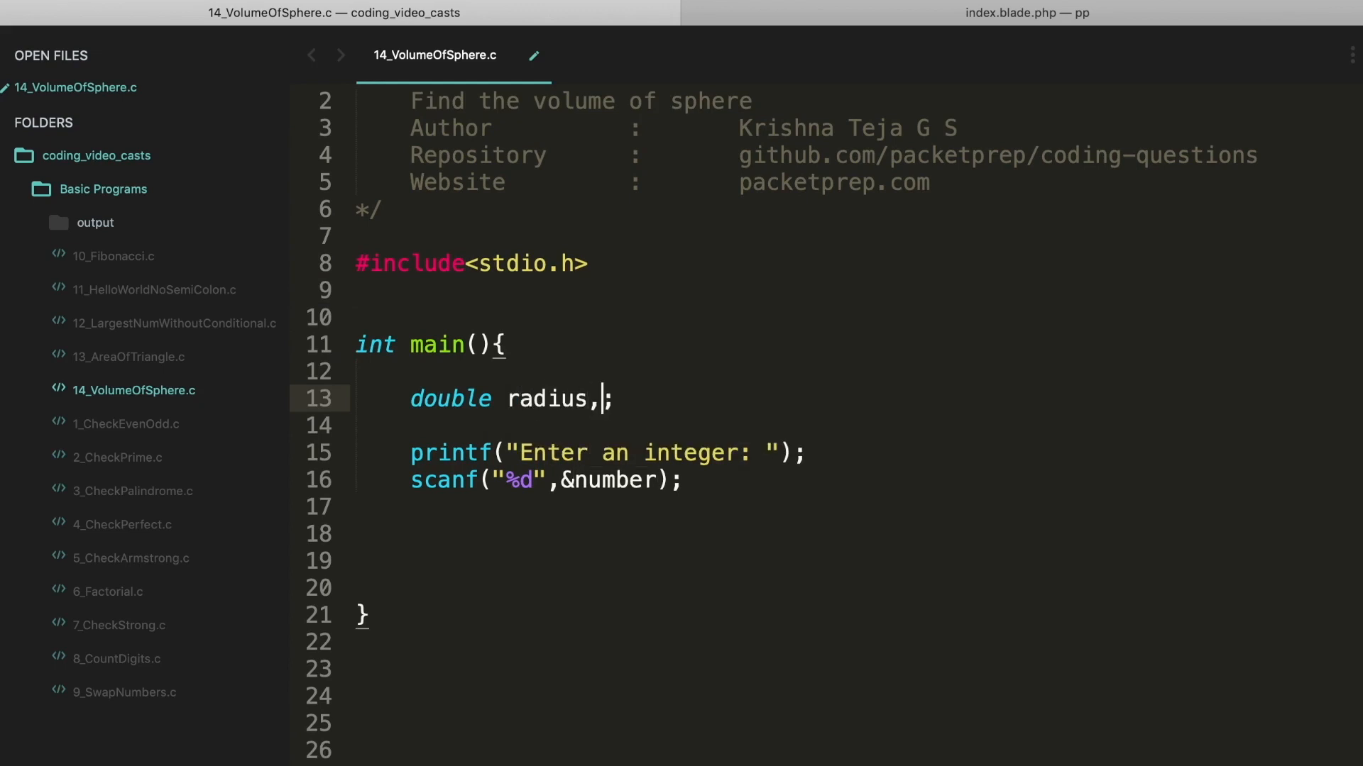
pyautogui.write('volume')
pyautogui.click(609, 453)
pyautogui.write('the')
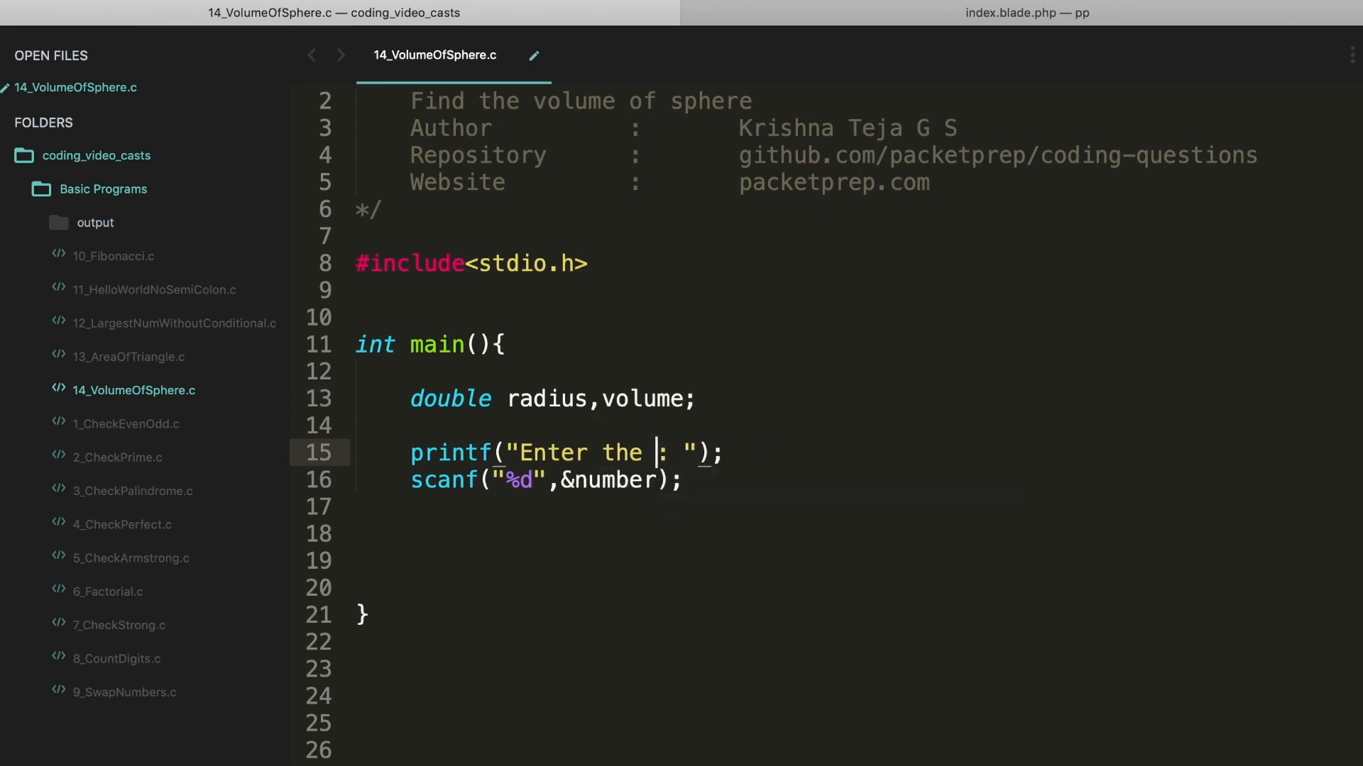
# Prompt 'Enter the radius of sphere' and read the input into radius with scanf.
pyautogui.write('radius of')
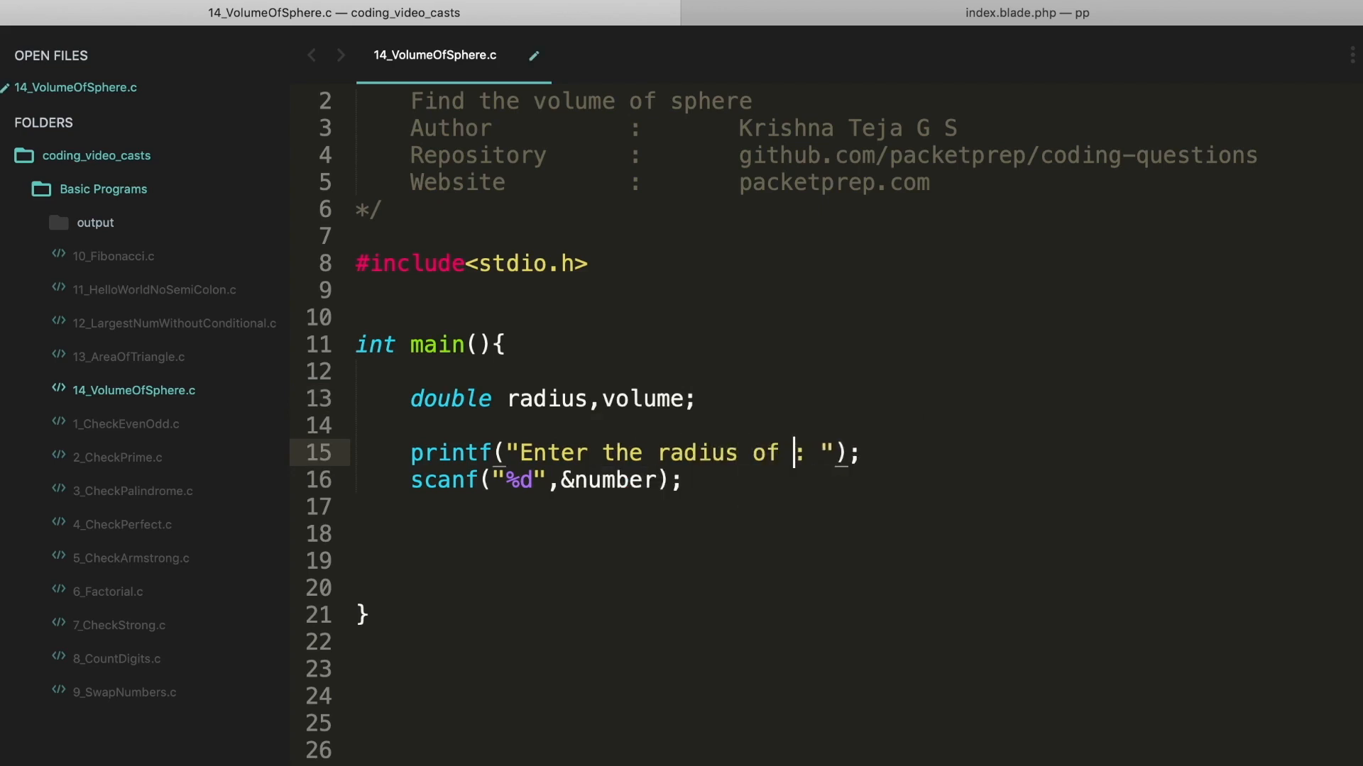
pyautogui.write('sphere')
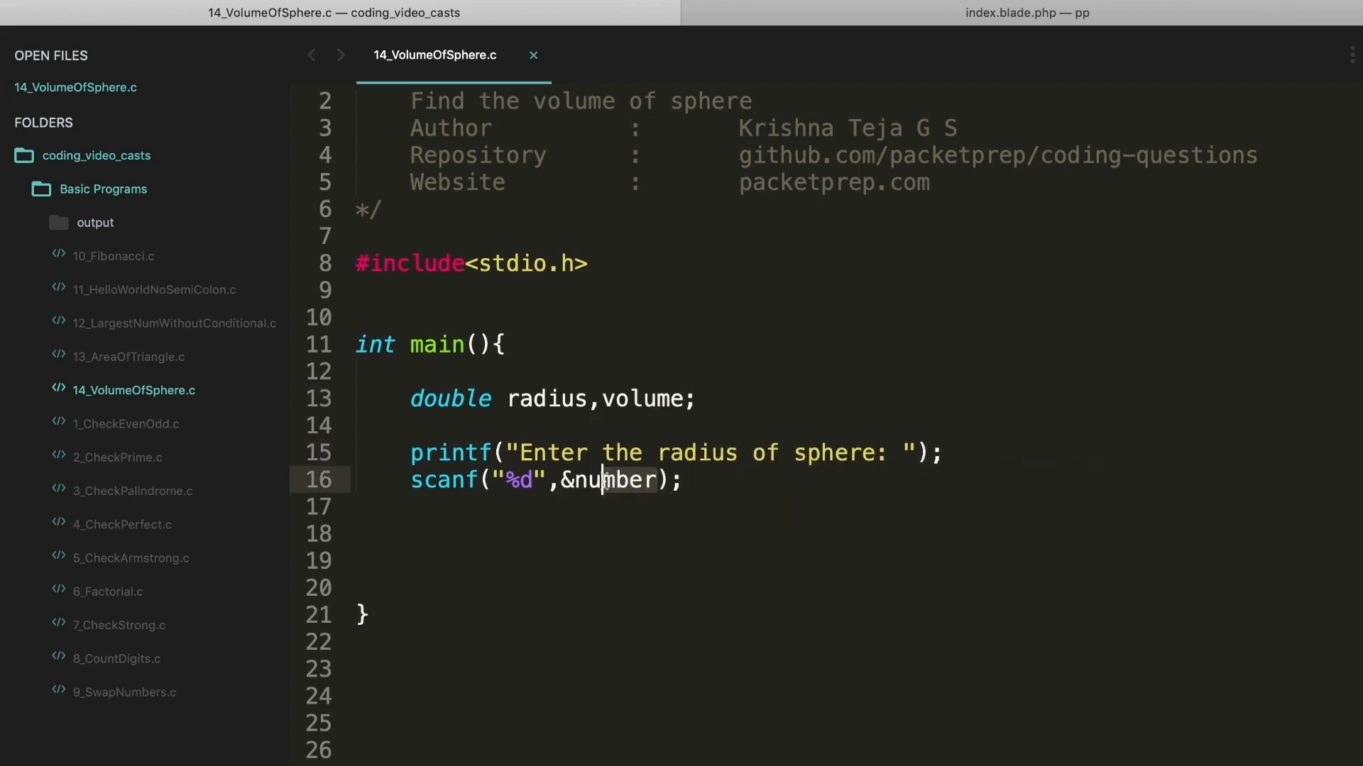
pyautogui.write('radius')
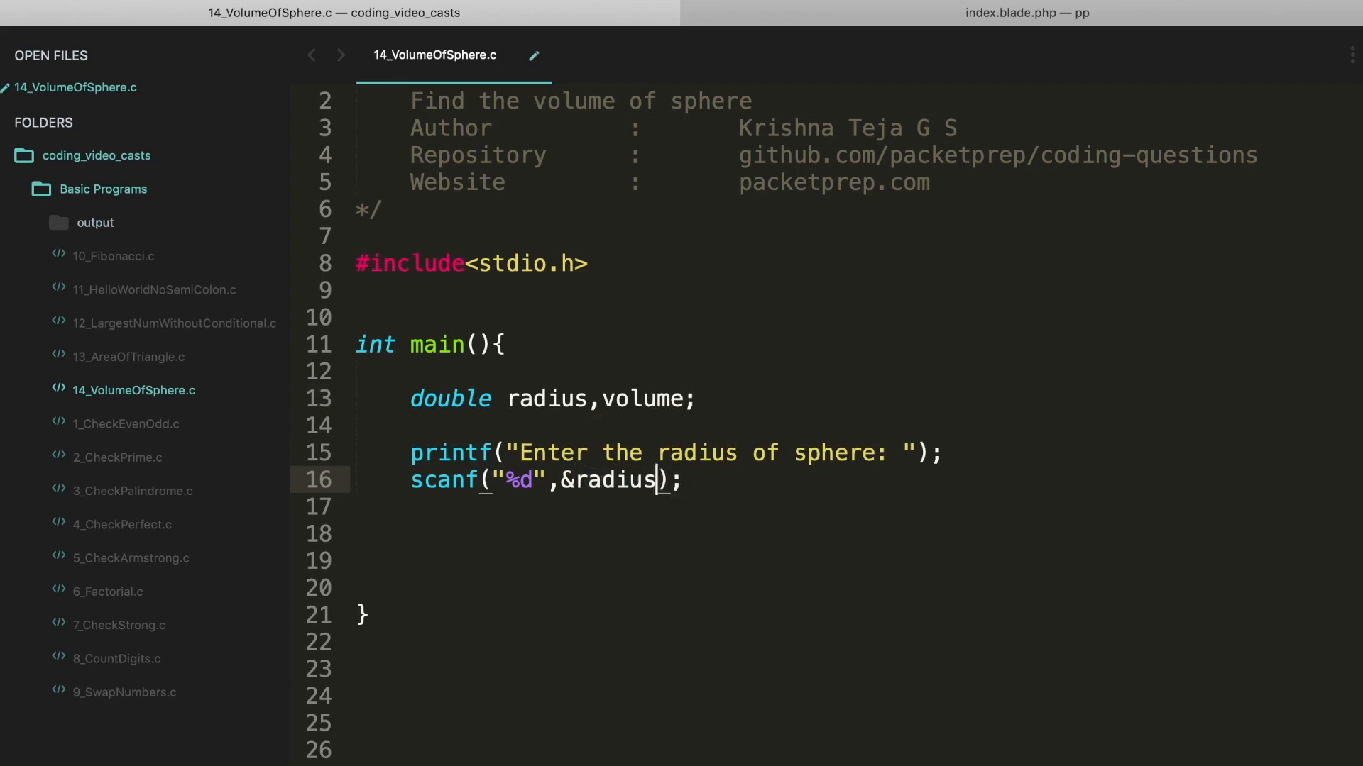
pyautogui.write('volume')
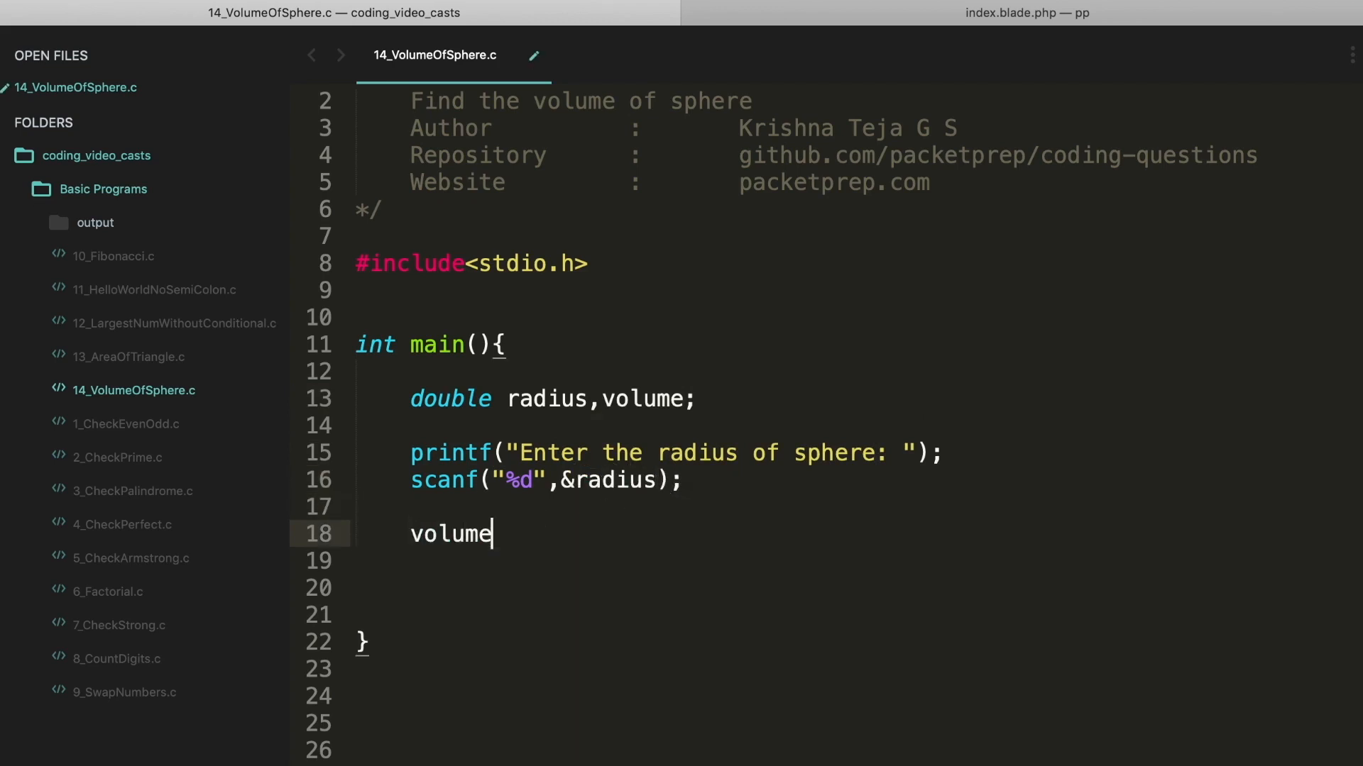
# Write volume = (4/3) * (22/7) * radius * radius * radius; and save the file.
pyautogui.write('=')
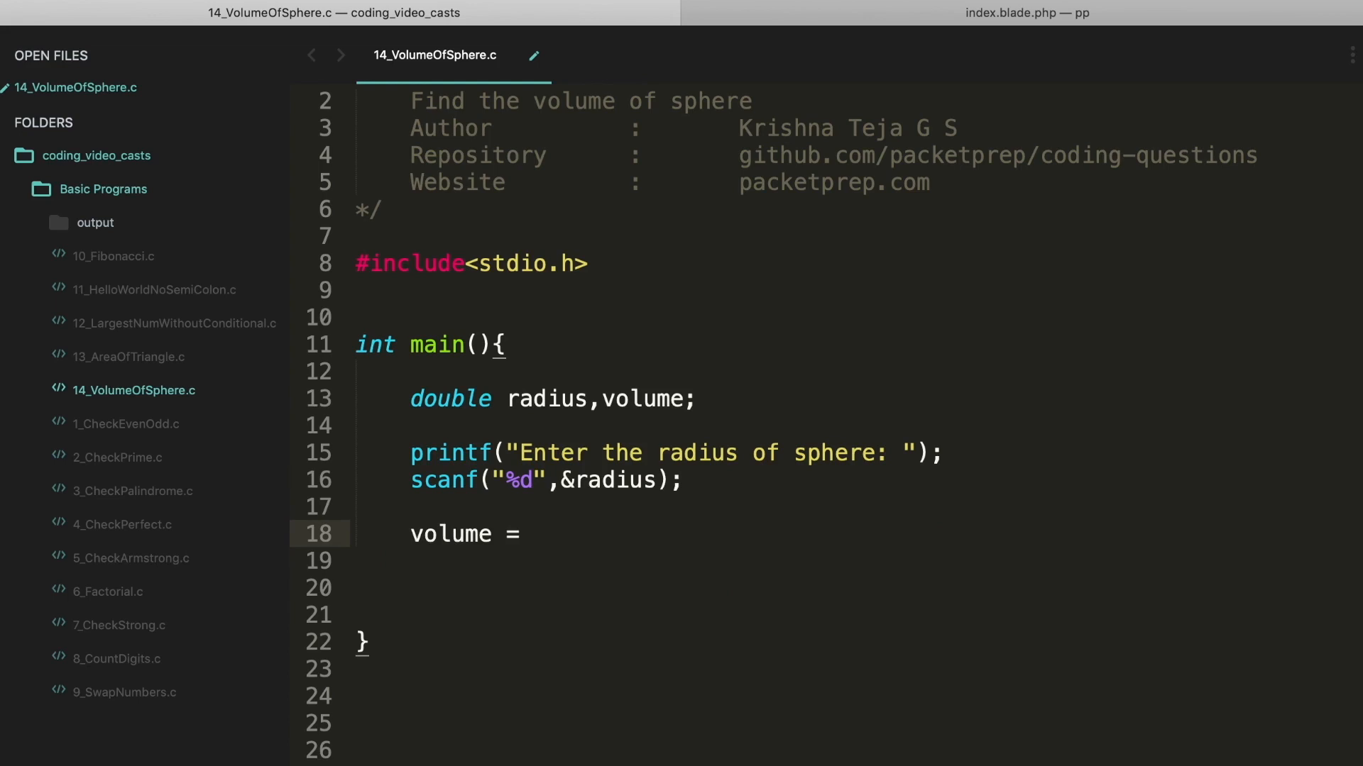
pyautogui.write('(4/3) *')
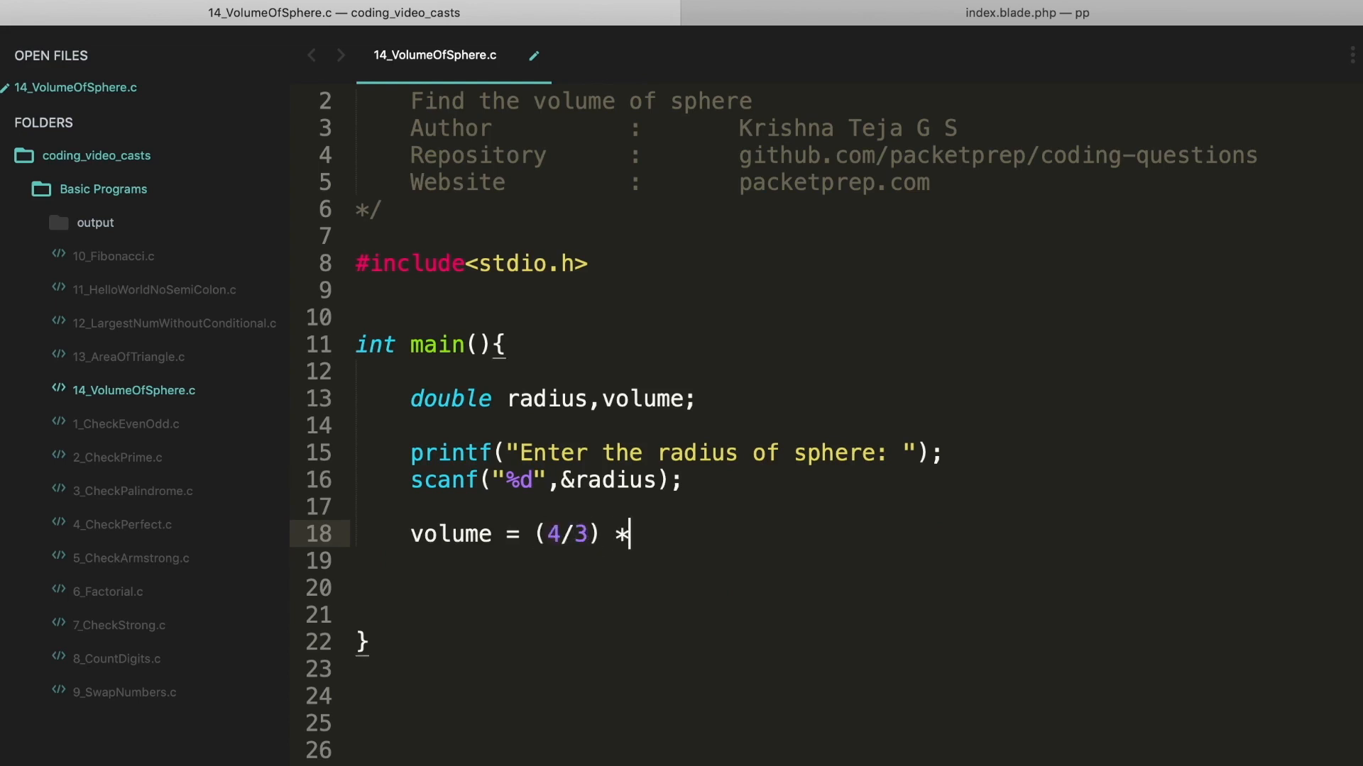
pyautogui.write('(22/7)')
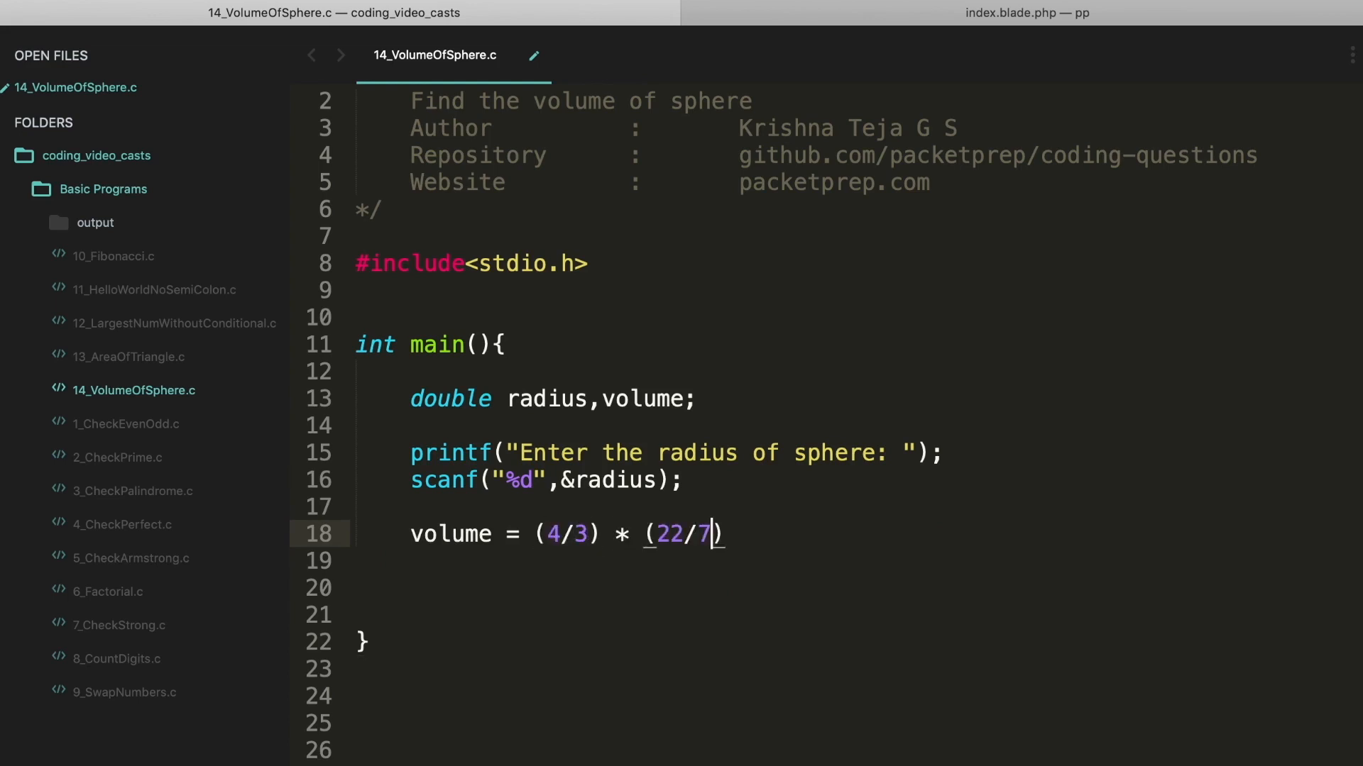
pyautogui.write('* r')
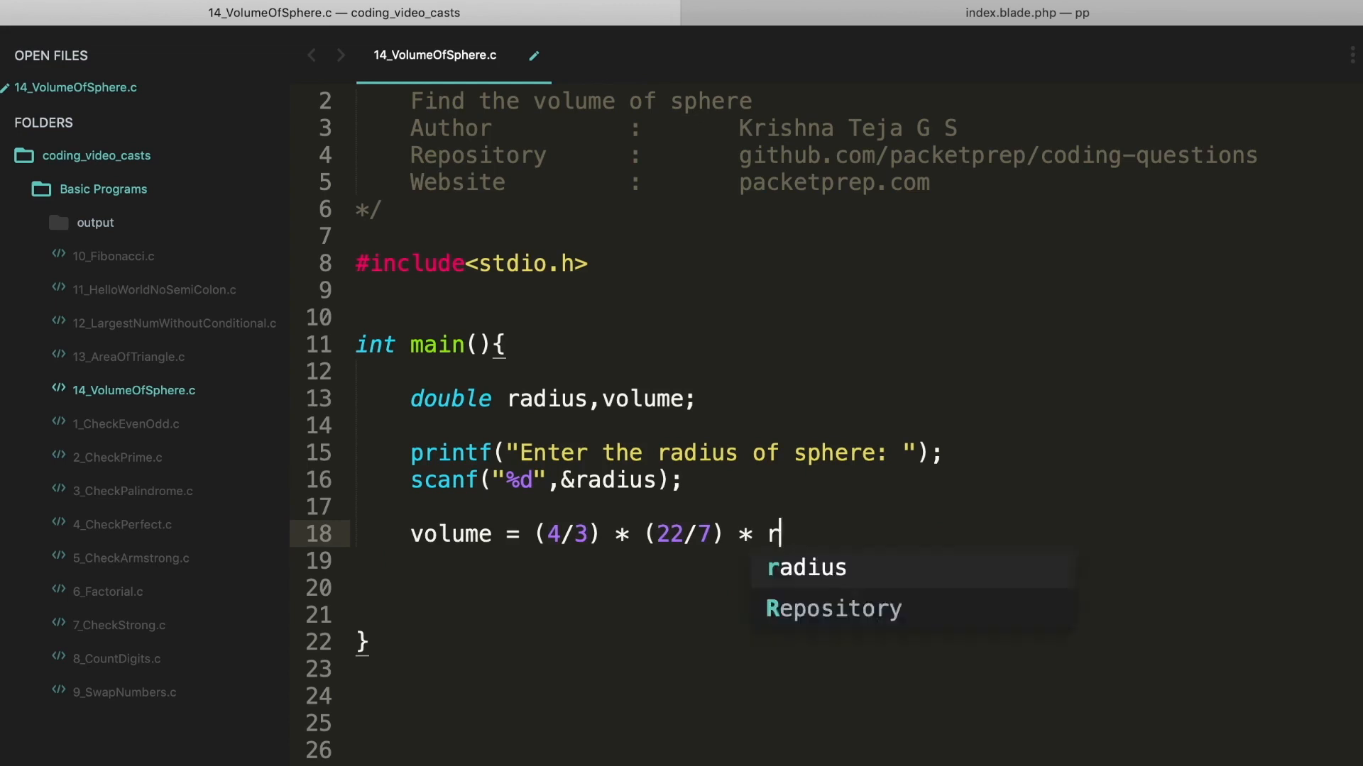
pyautogui.write('adius *')
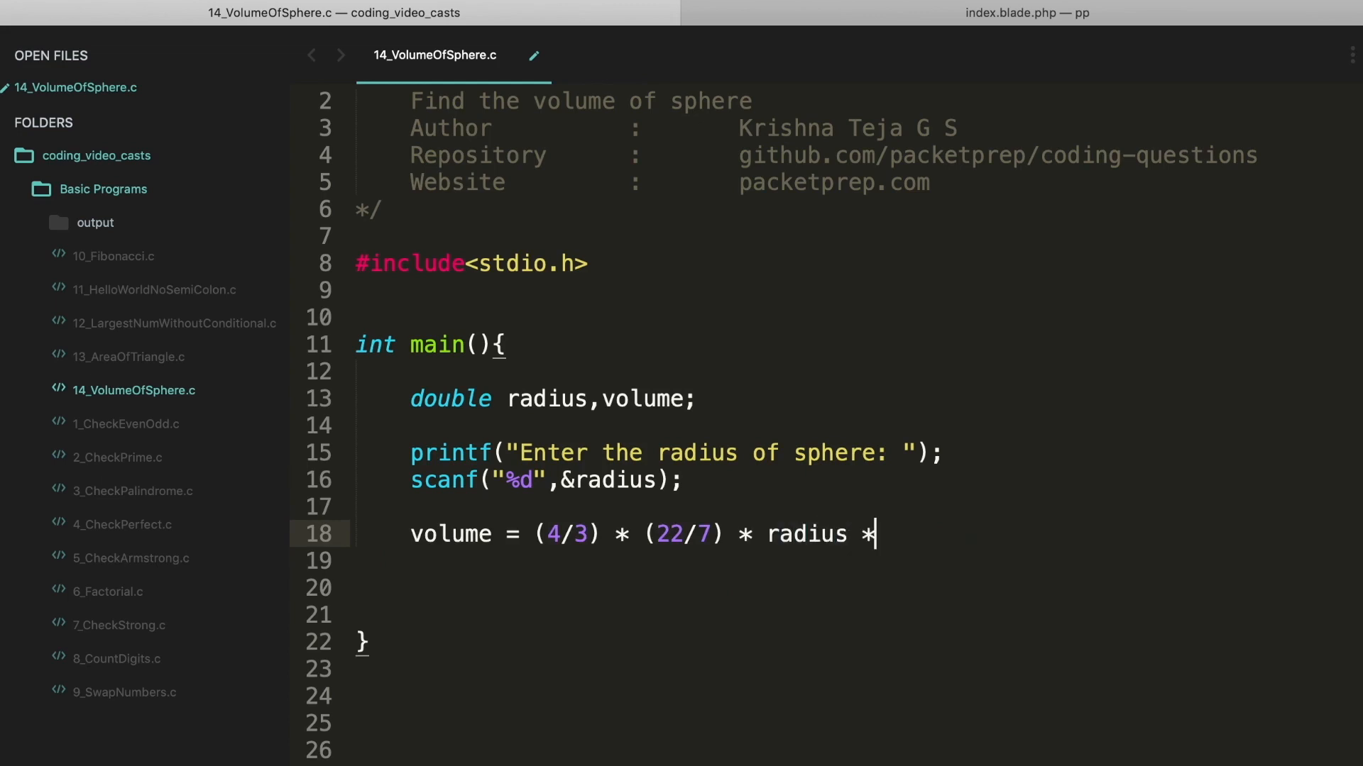
pyautogui.write('radius *')
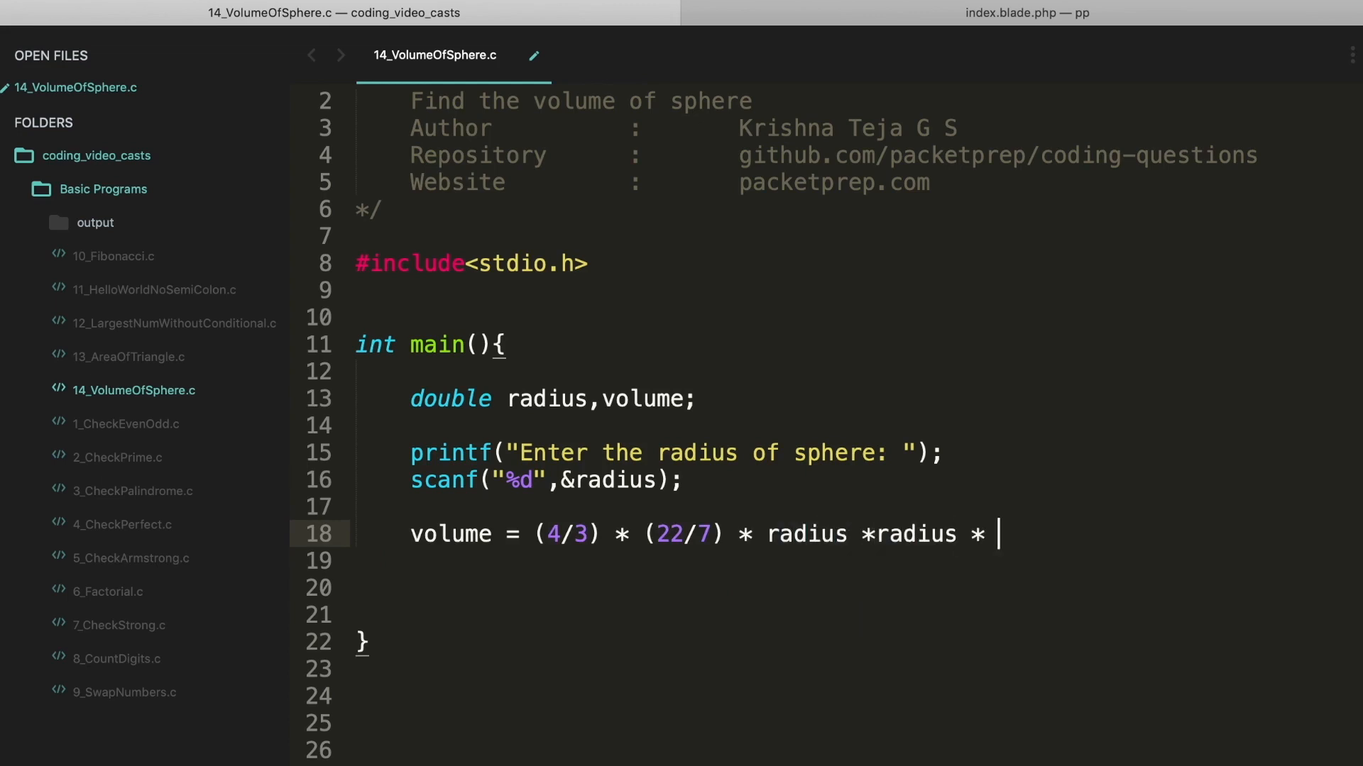
pyautogui.write('radius;')
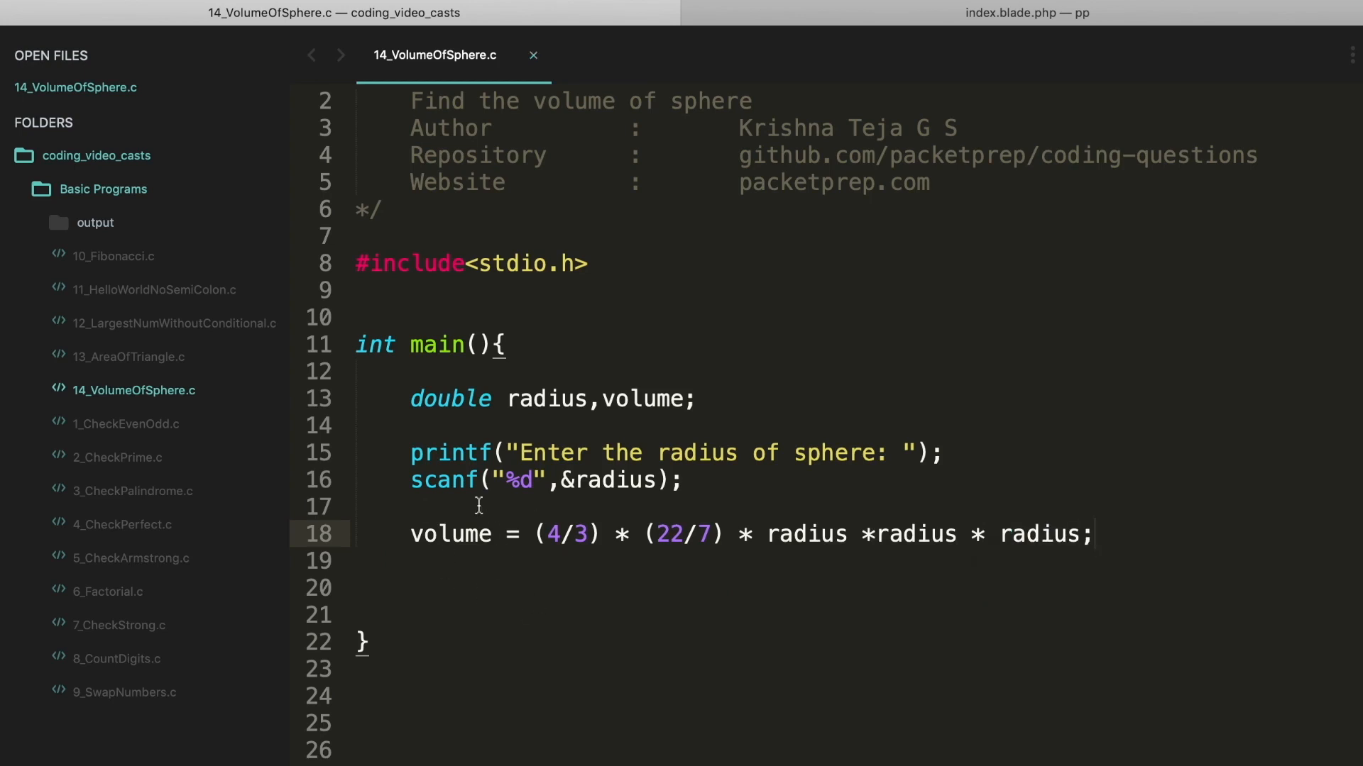
pyautogui.click(564, 533)
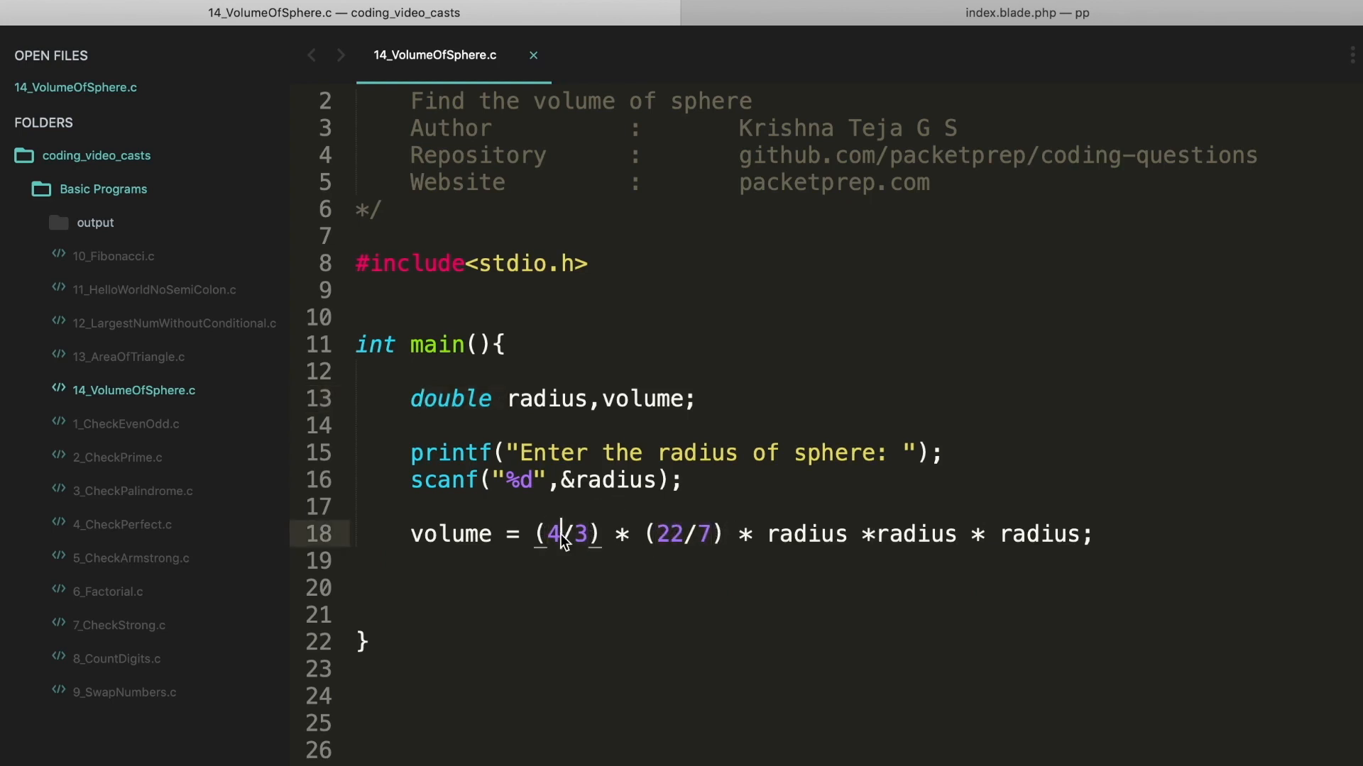
# Change the fractions to 4.0/3 and 22.0/7, save, and begin the result printf.
pyautogui.write('.0')
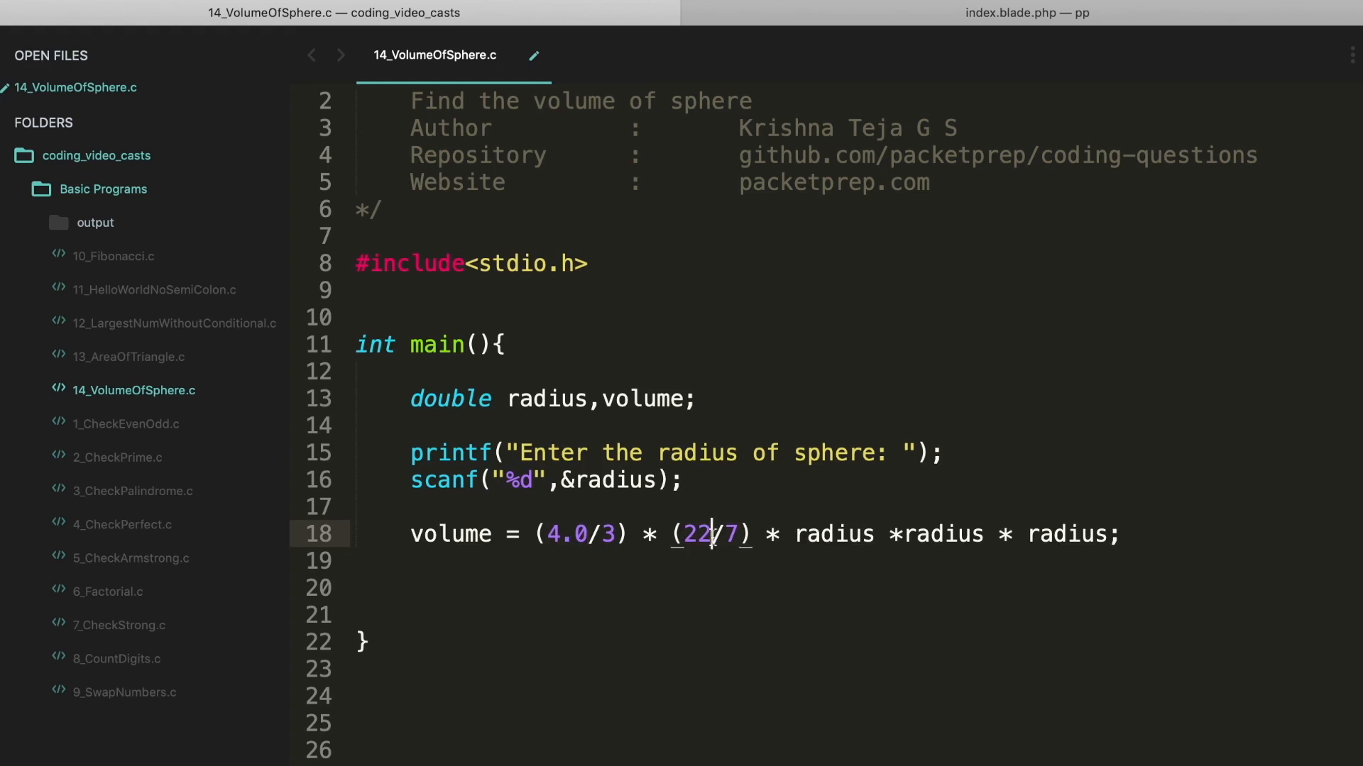
pyautogui.write('.0')
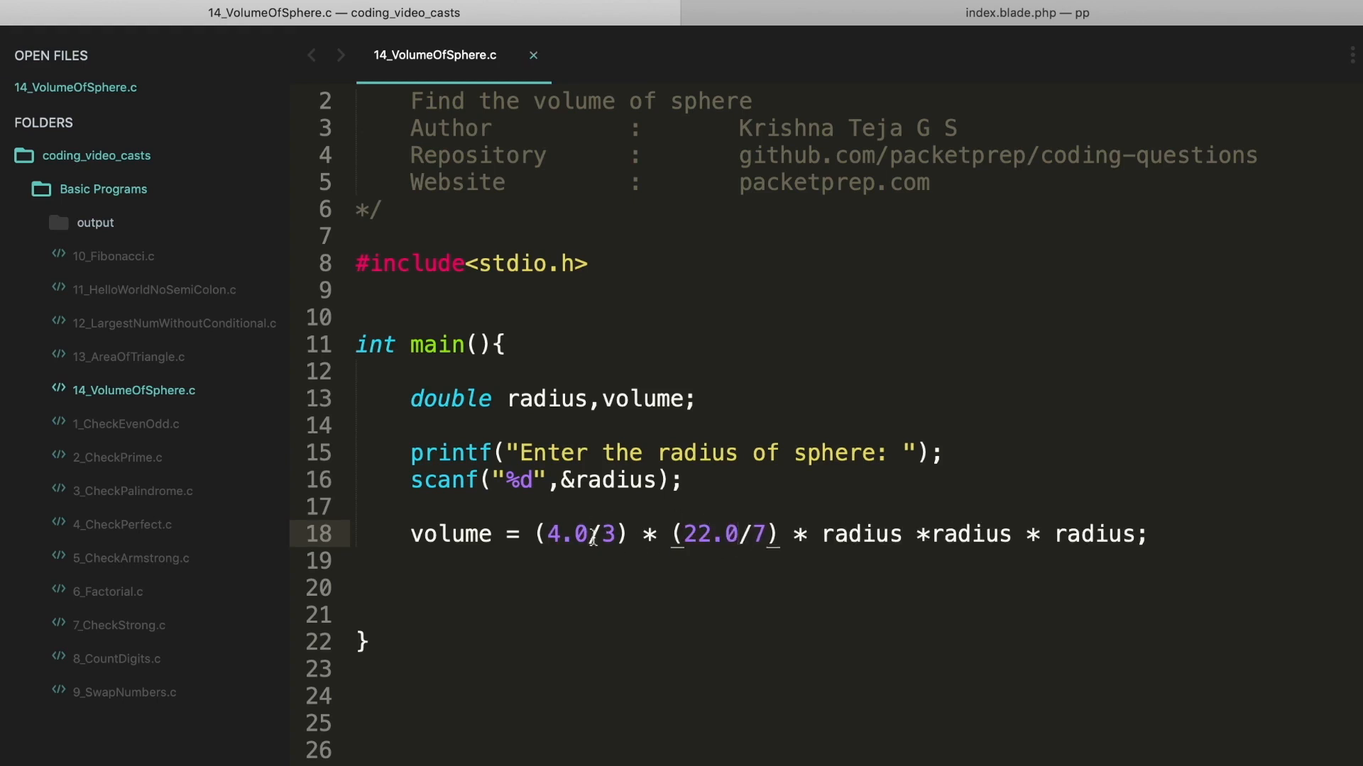
pyautogui.moveTo(693, 521)
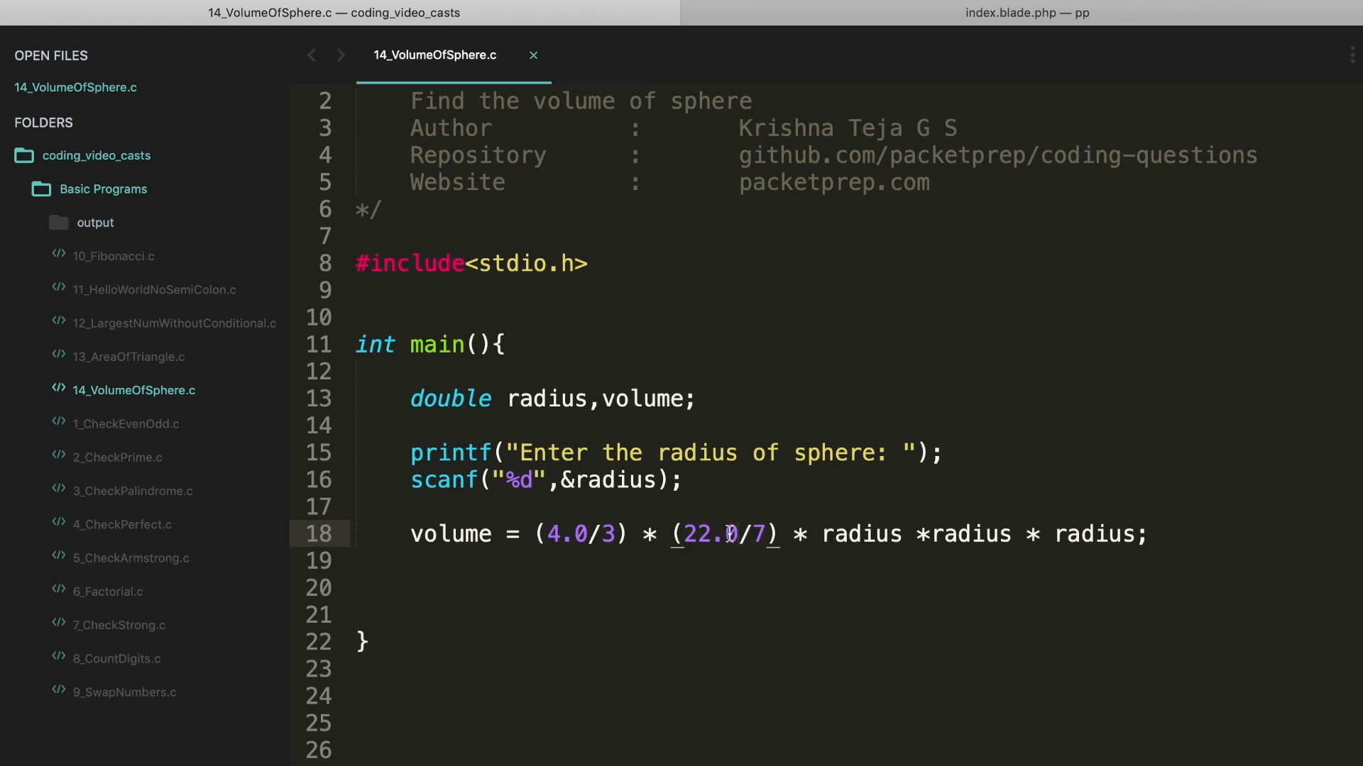
pyautogui.write('printf("The v')
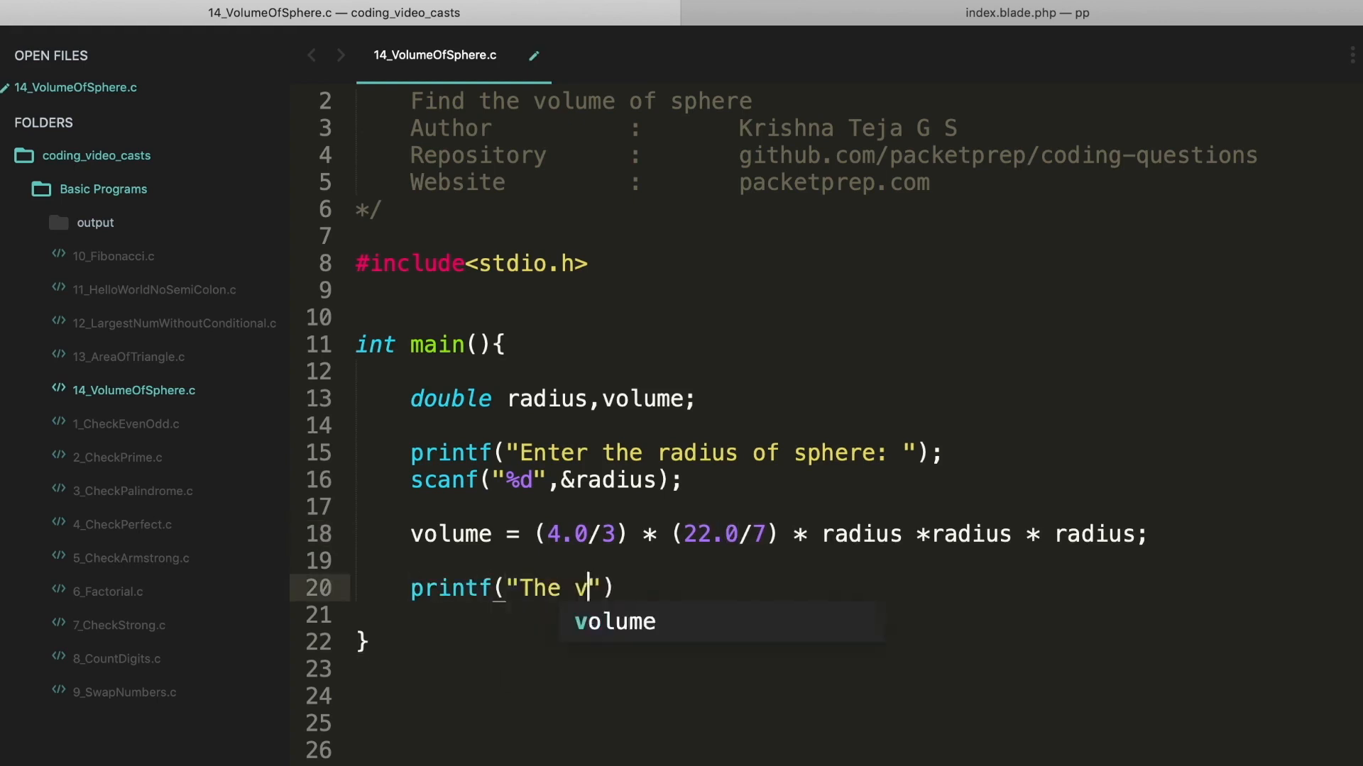
# Print 'The volume of the sphere is' with volume as %lf and a newline.
pyautogui.write('olume of the sphere is')
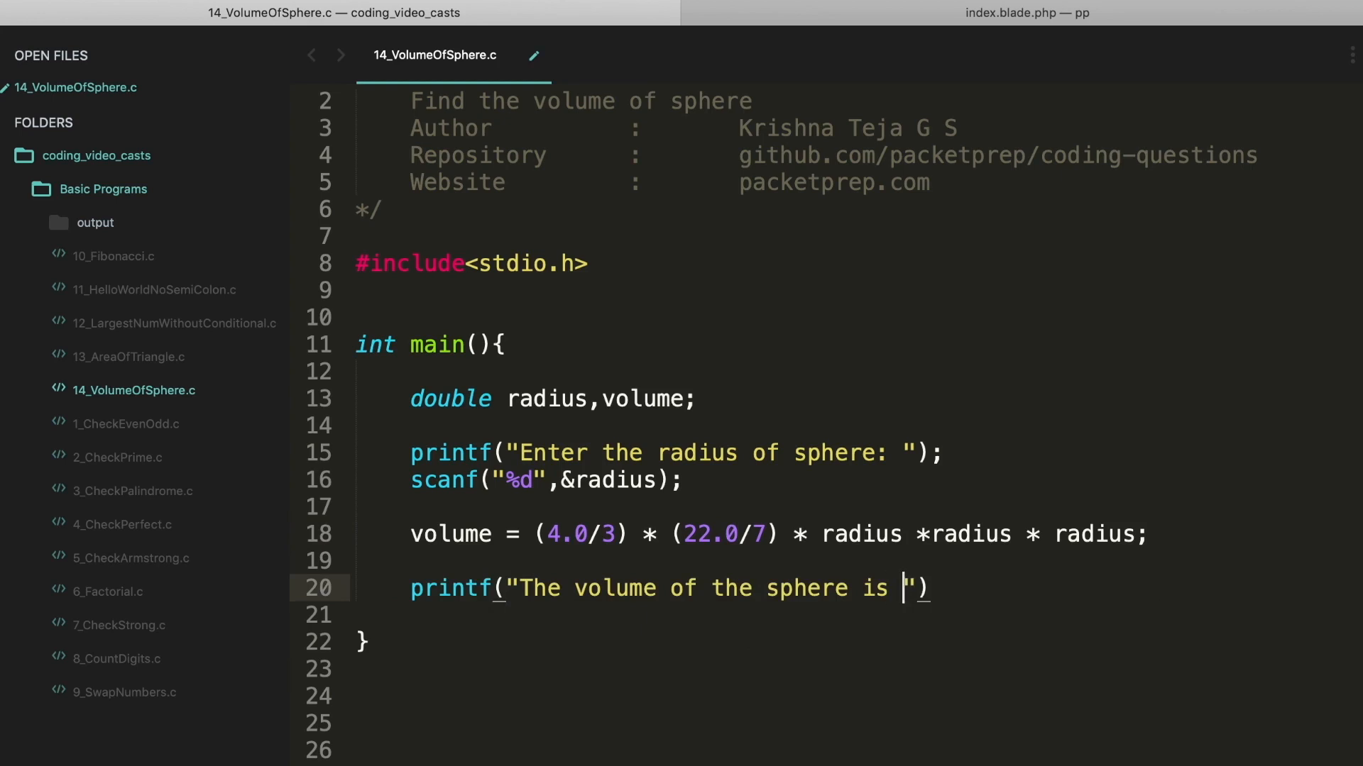
pyautogui.write('%lf')
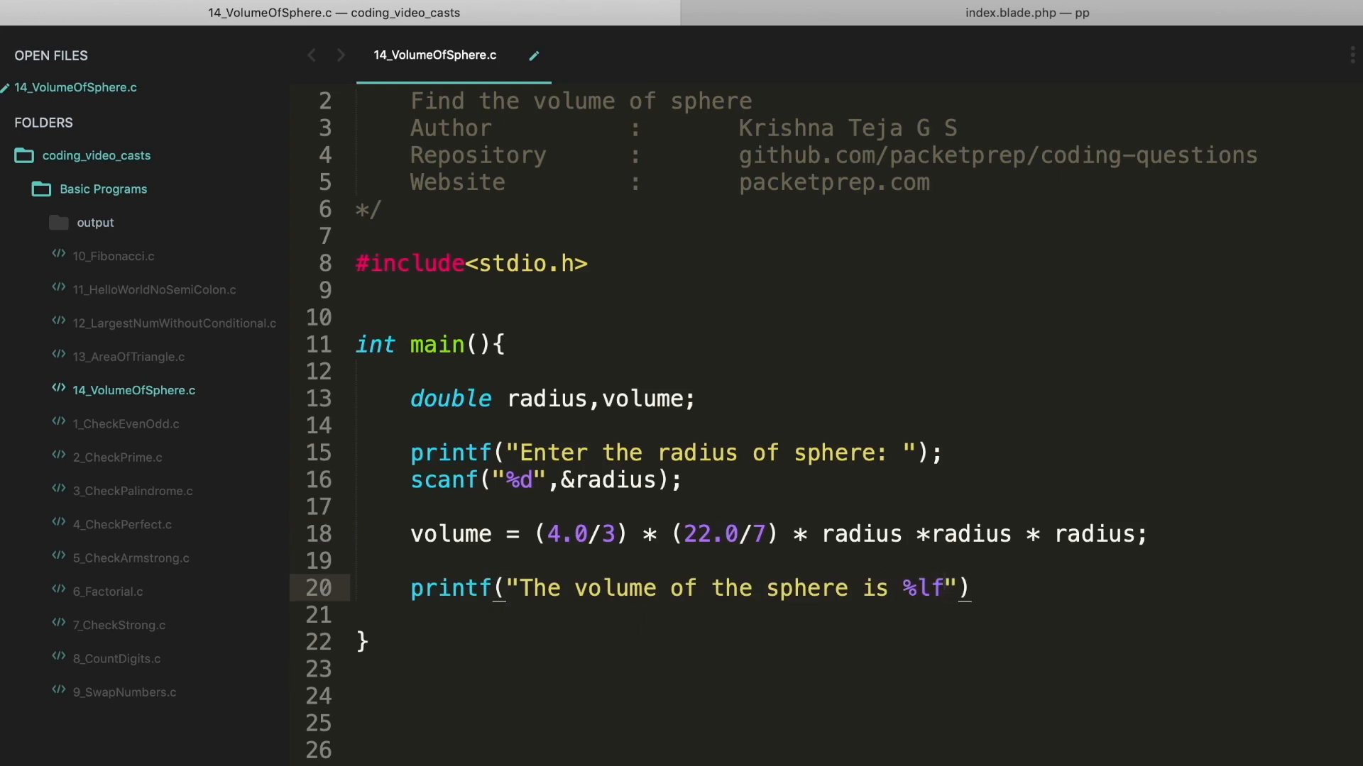
pyautogui.write('\\n",volume')
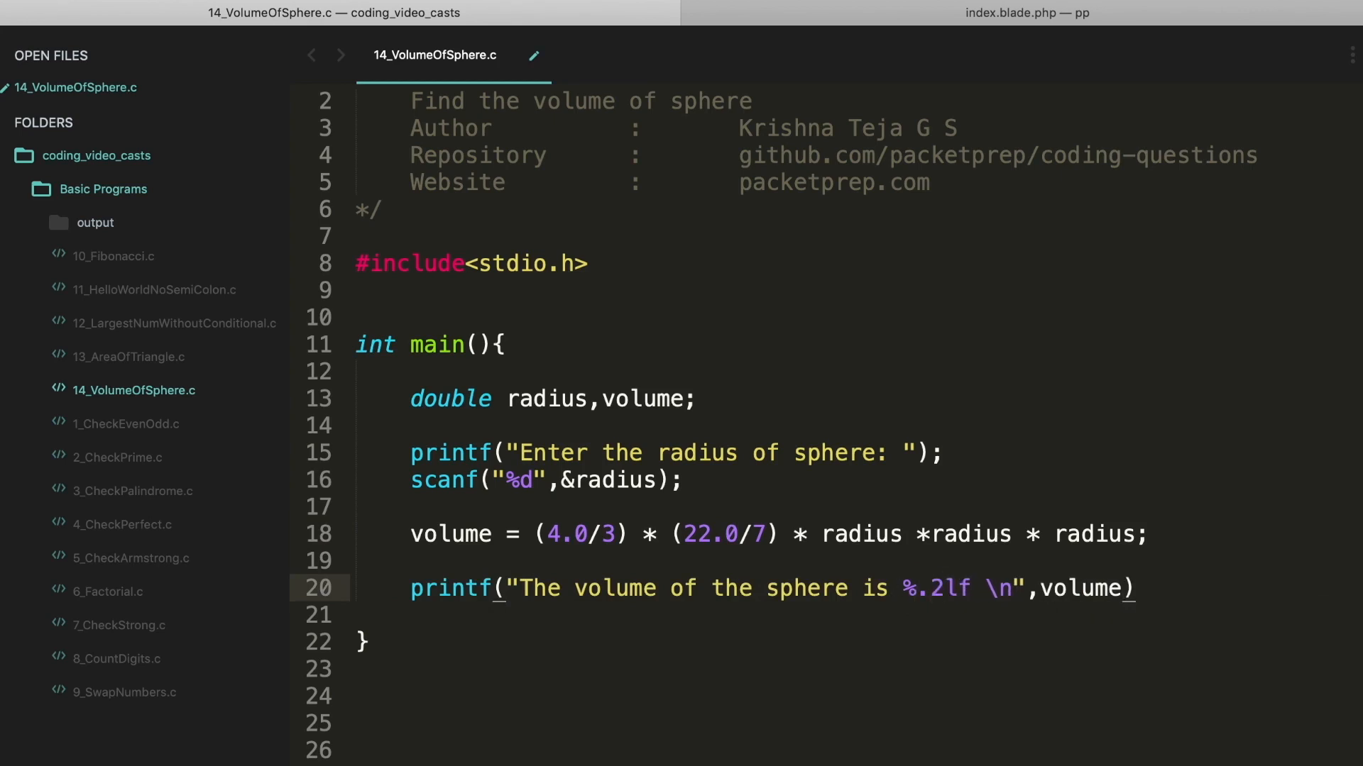
pyautogui.write(';')
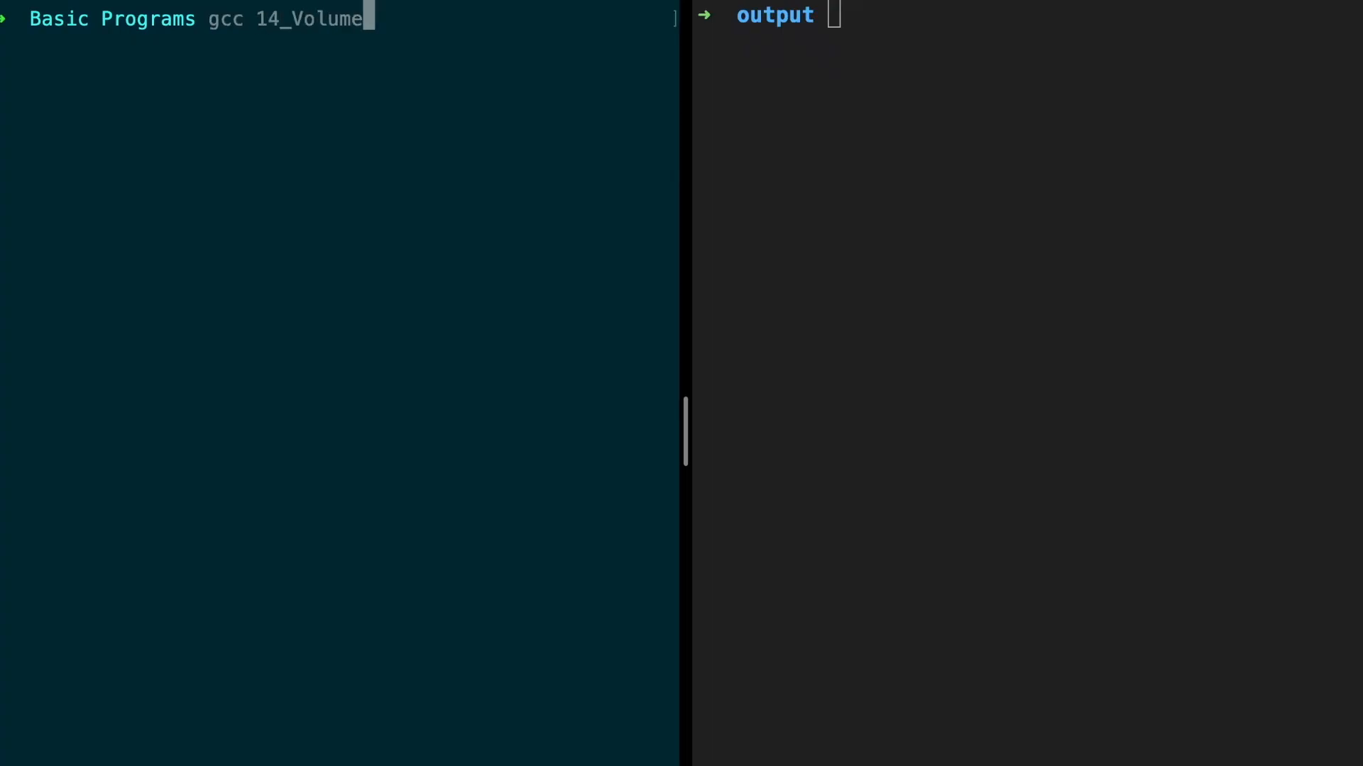
# Compile 14_VolumeOfSphere.c into output/14 with gcc in Terminal.
pyautogui.write('OfSphere.c -o out')
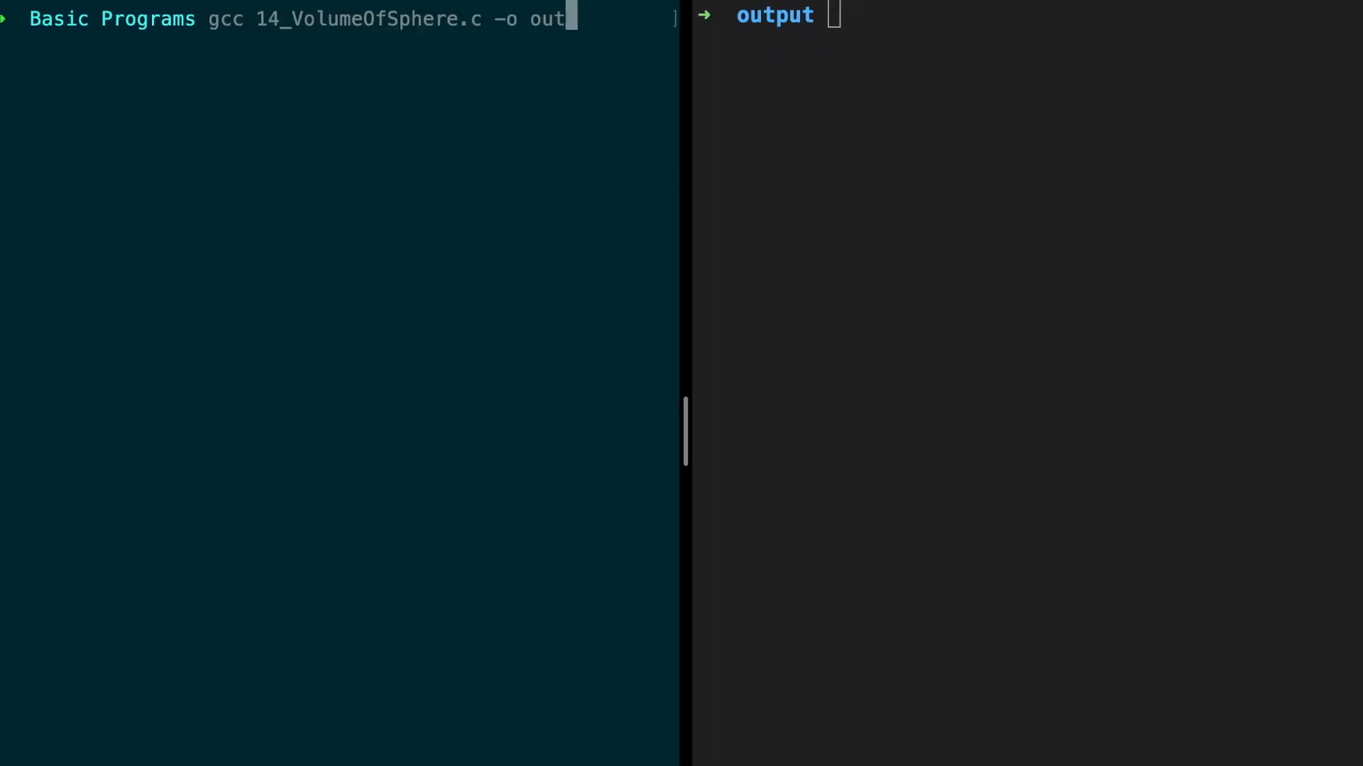
pyautogui.write('put/14')
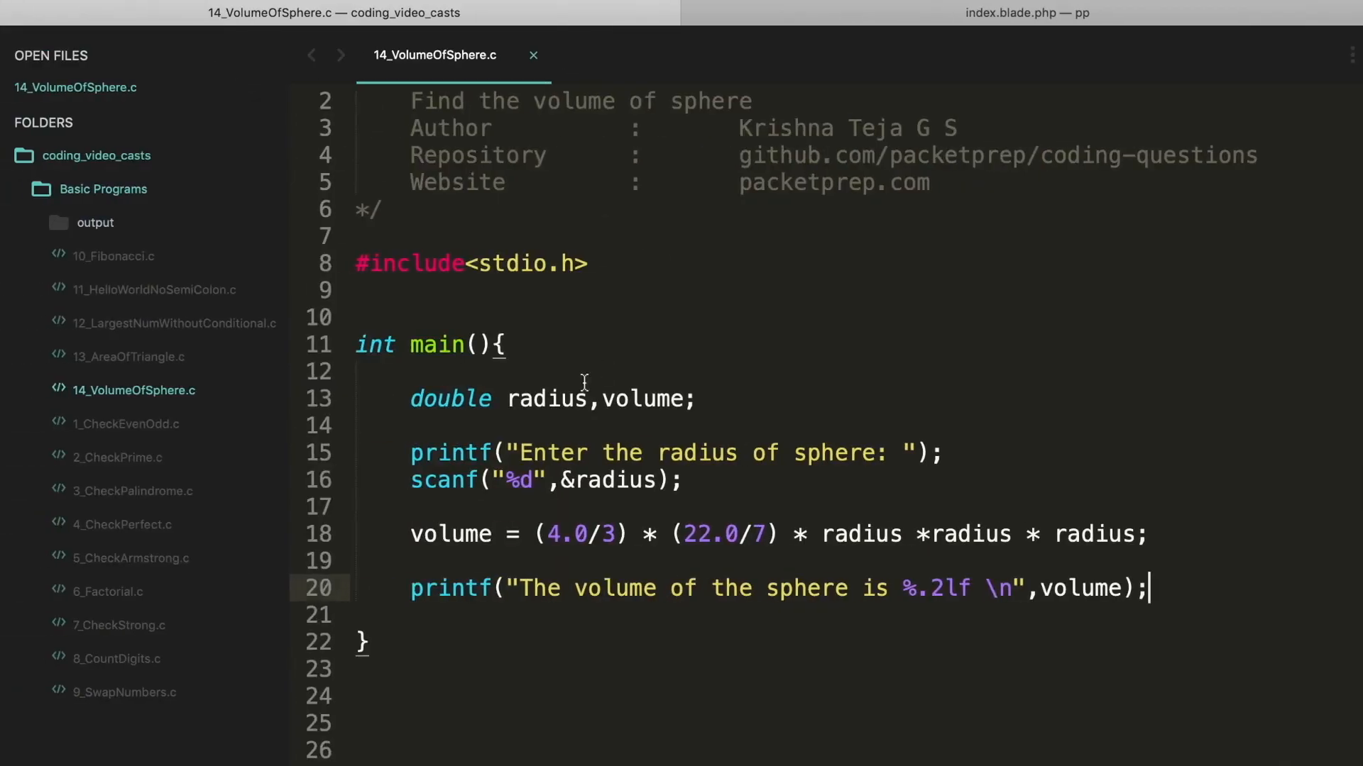
pyautogui.click(530, 481)
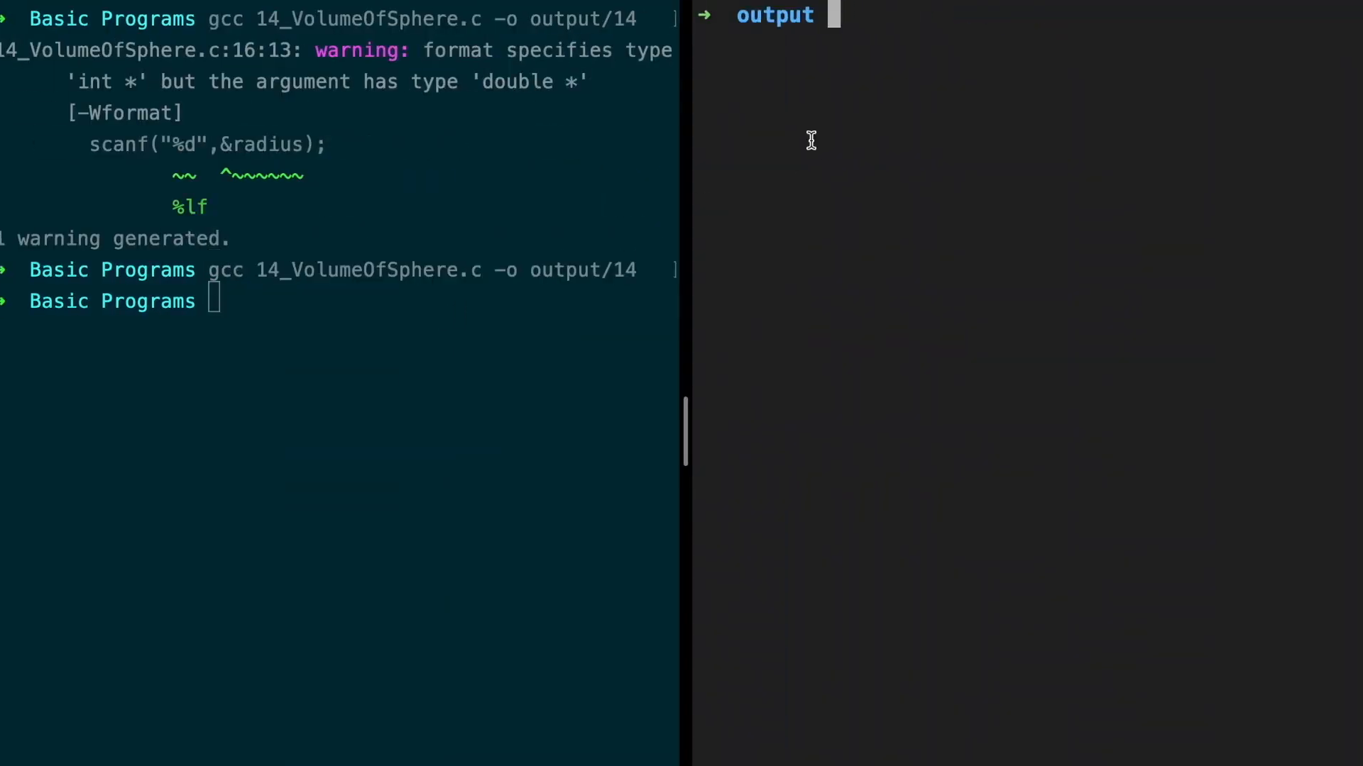
# List the output folder and run ./14 so it asks for the sphere's radius.
pyautogui.press('Return')
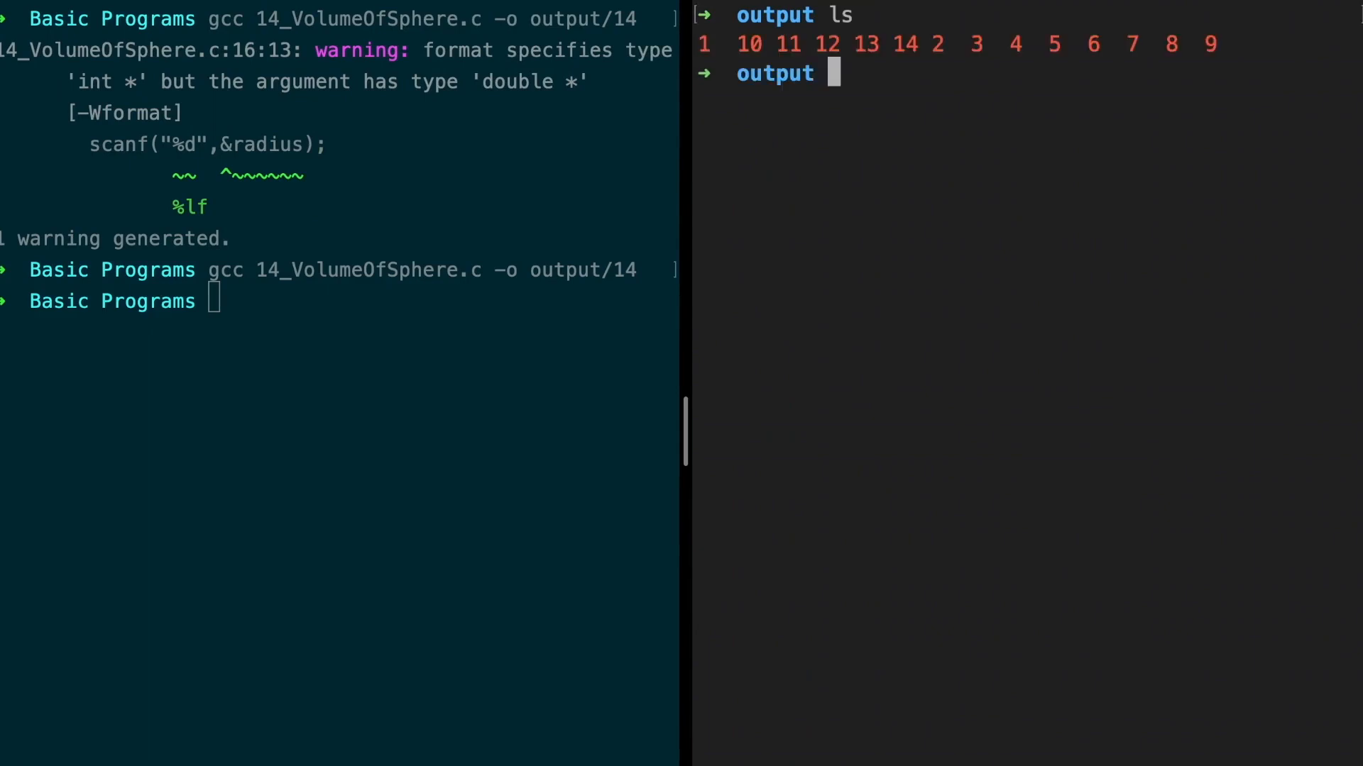
pyautogui.write('./14')
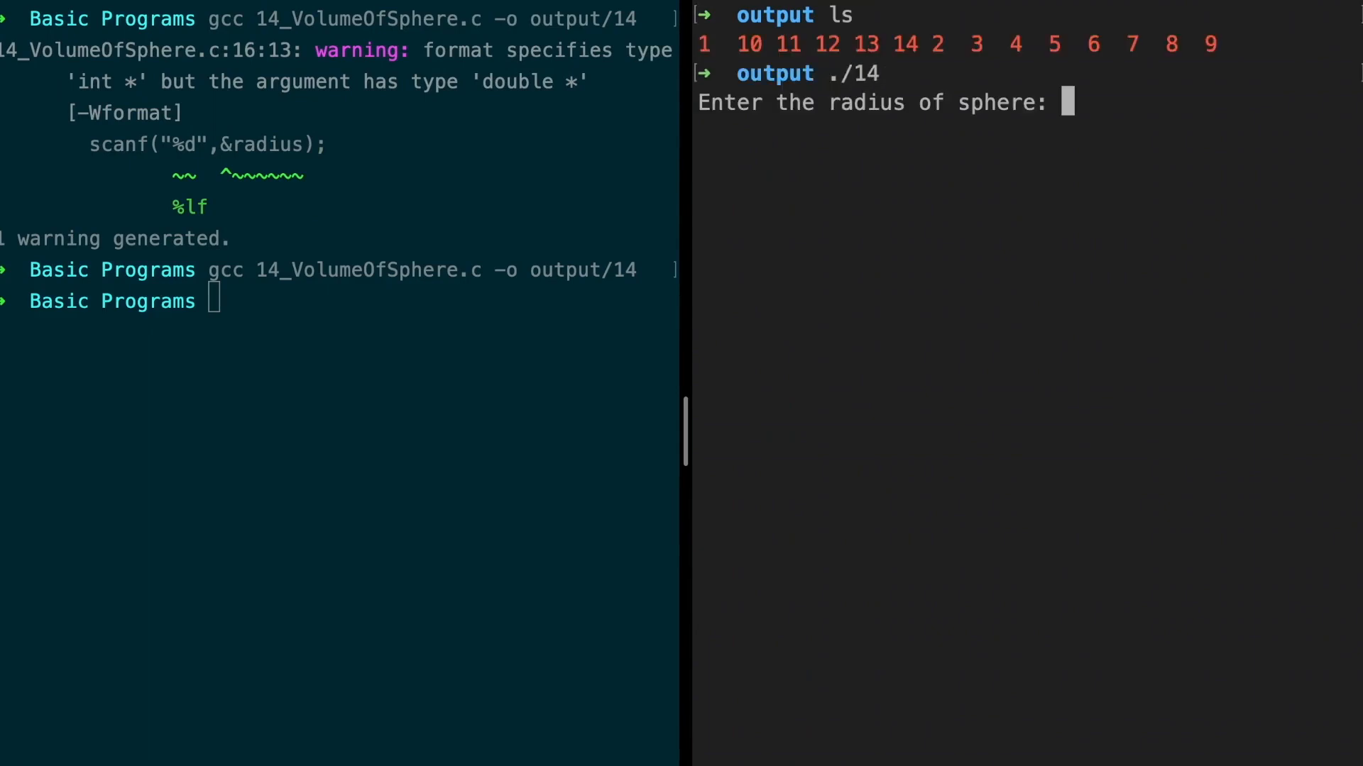